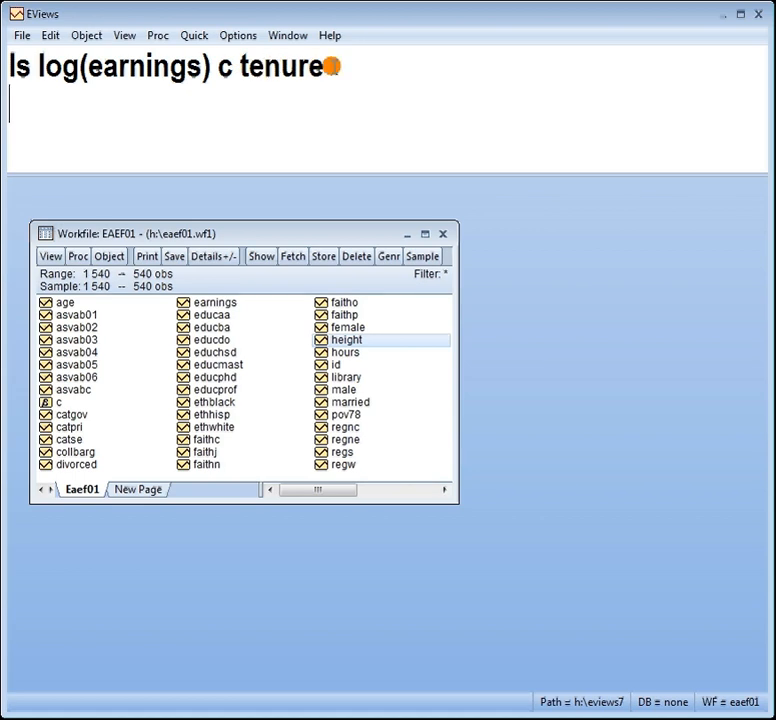
pyautogui.moveTo(497, 65)
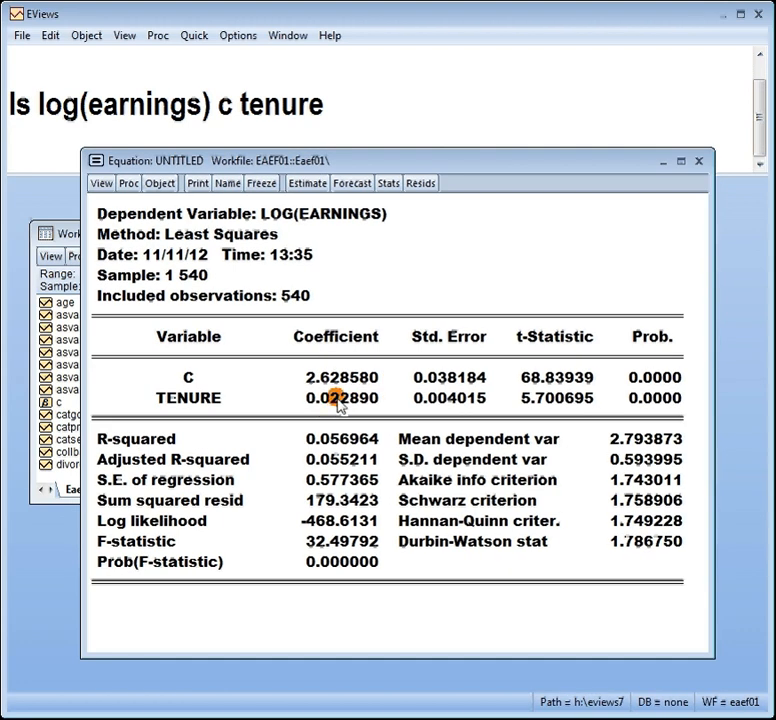
pyautogui.moveTo(335, 402)
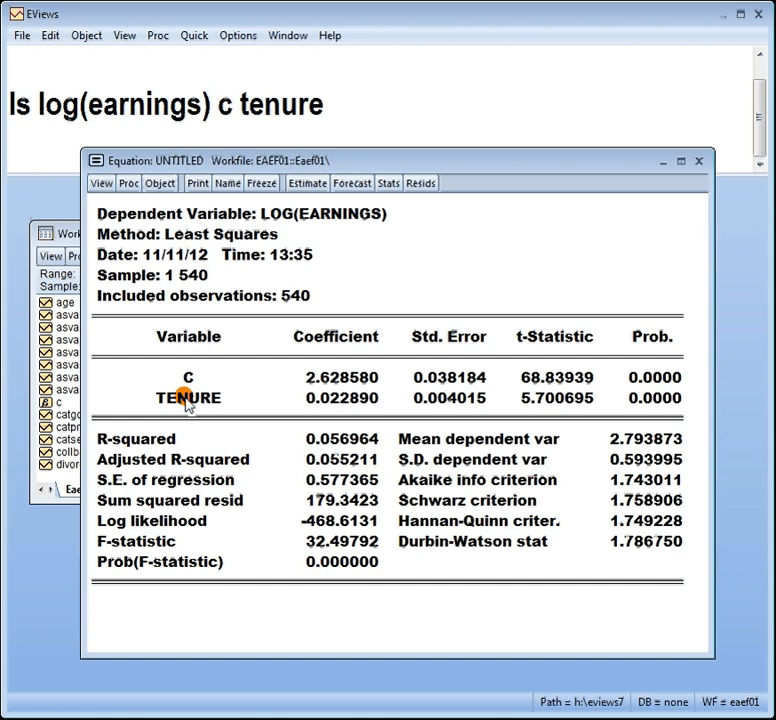
pyautogui.moveTo(208, 400)
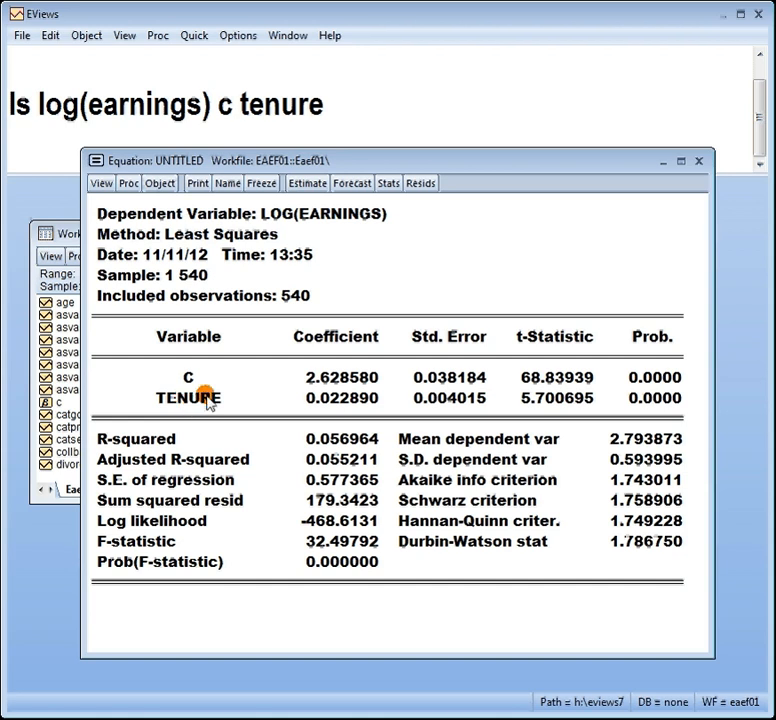
pyautogui.moveTo(283, 405)
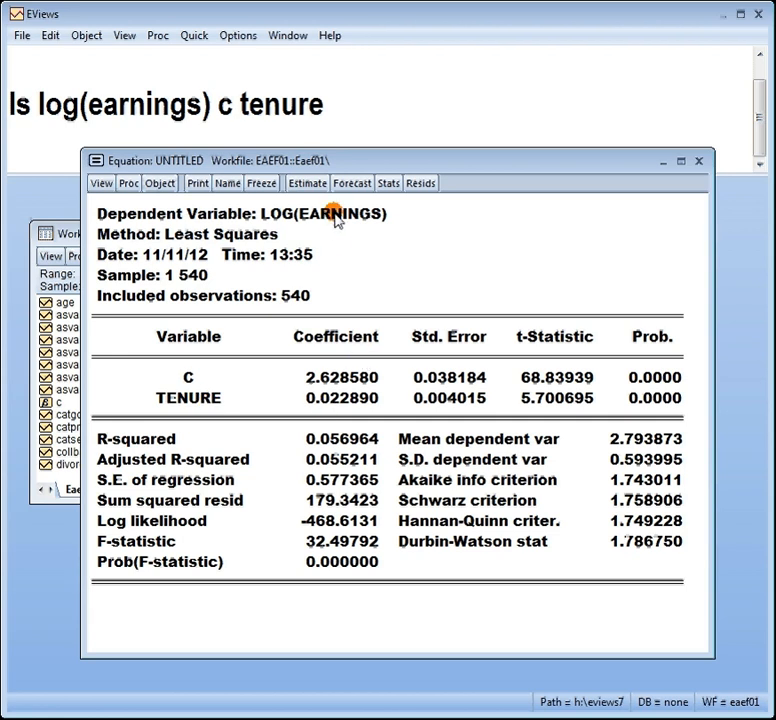
pyautogui.moveTo(335, 225)
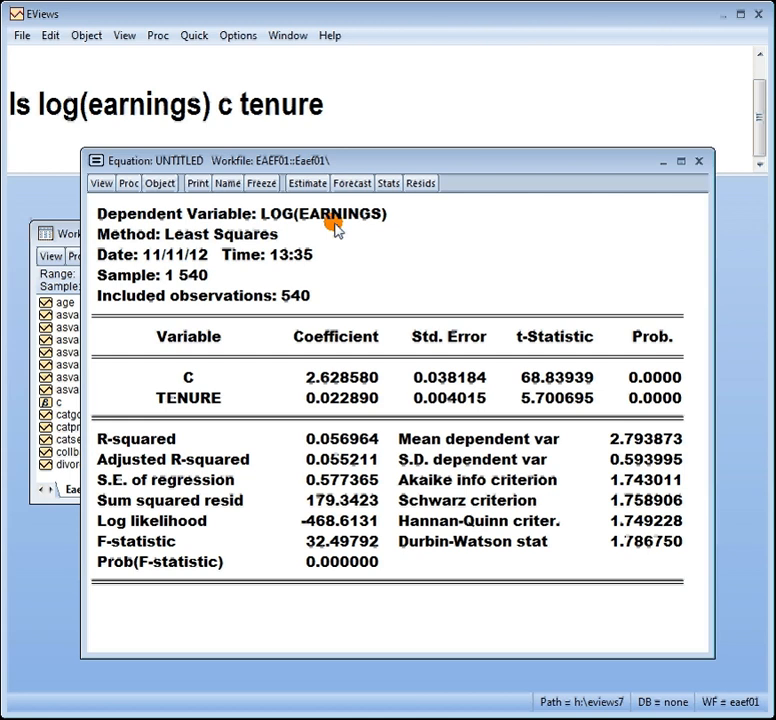
pyautogui.moveTo(280, 347)
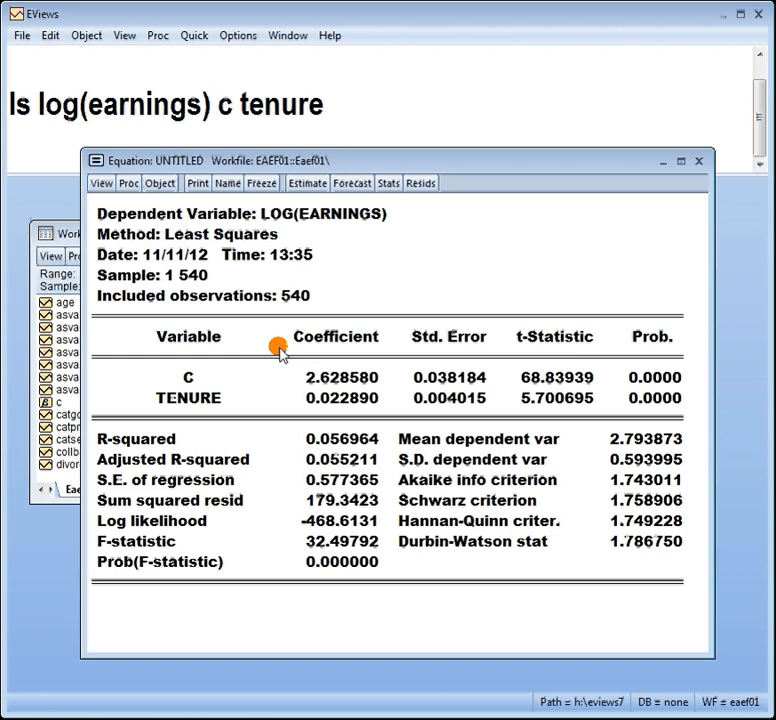
pyautogui.moveTo(190, 402)
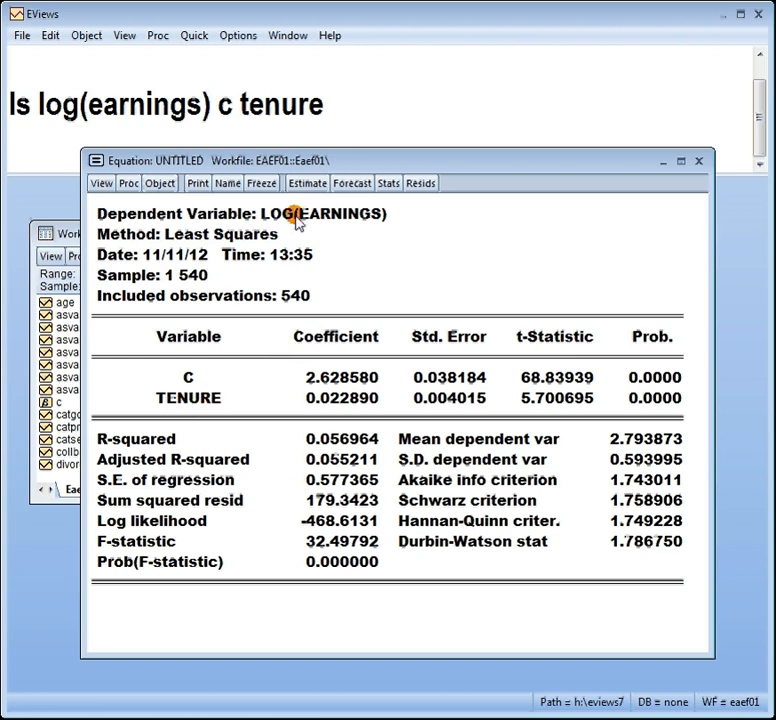
pyautogui.moveTo(303, 405)
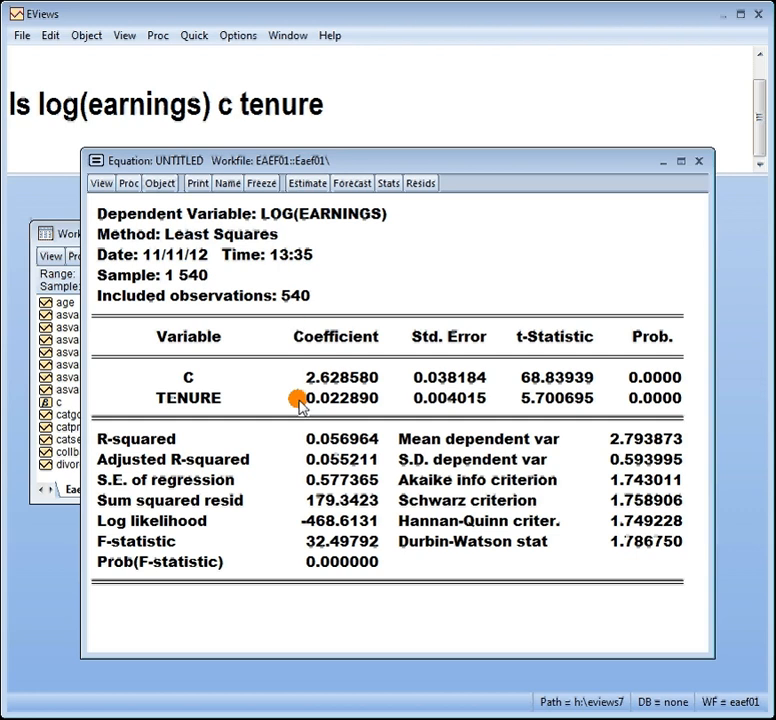
pyautogui.moveTo(338, 403)
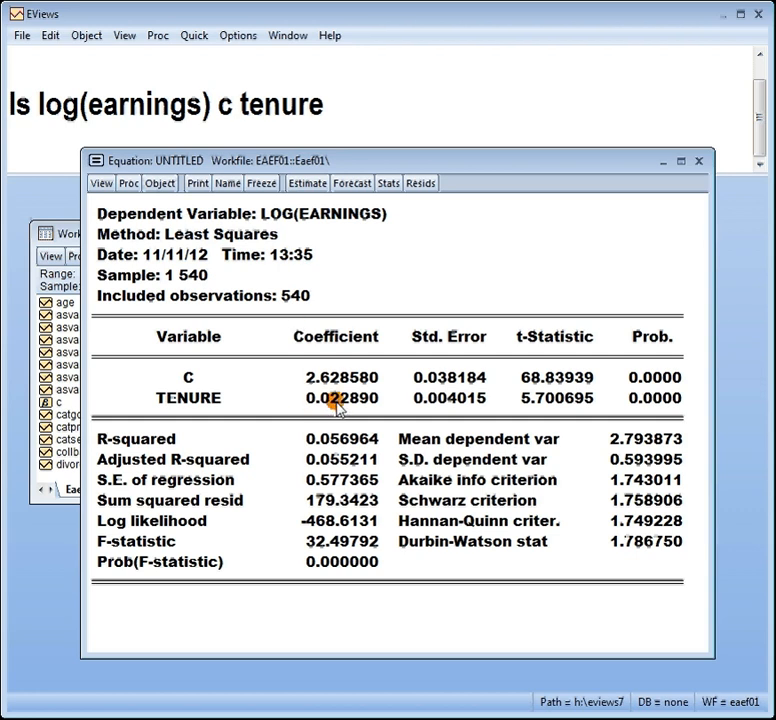
pyautogui.moveTo(228, 399)
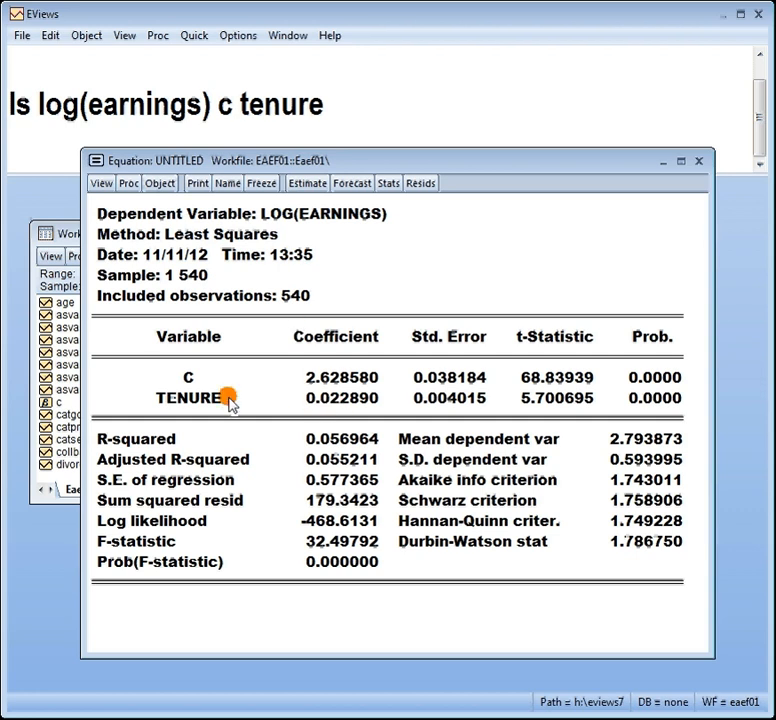
pyautogui.moveTo(305, 255)
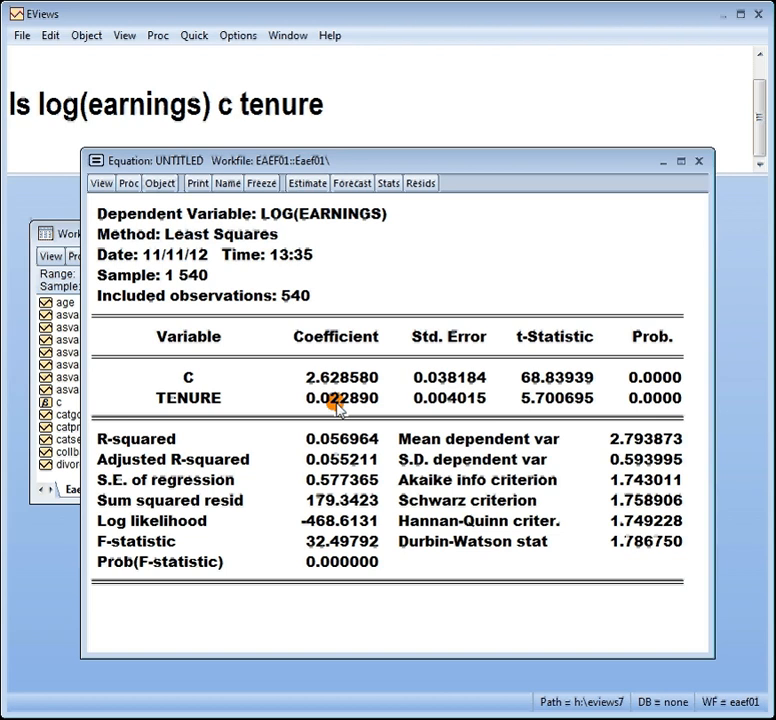
pyautogui.moveTo(263, 219)
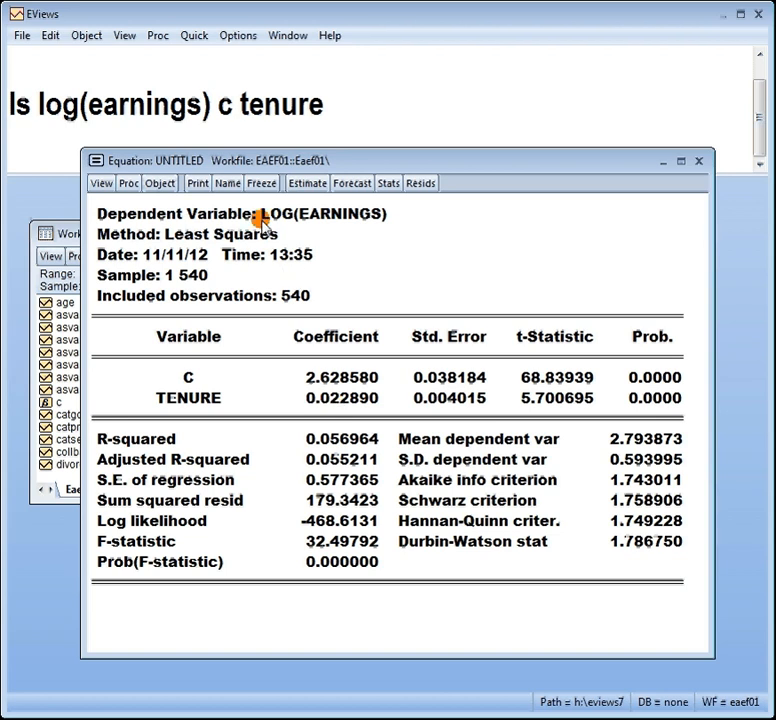
pyautogui.moveTo(205, 410)
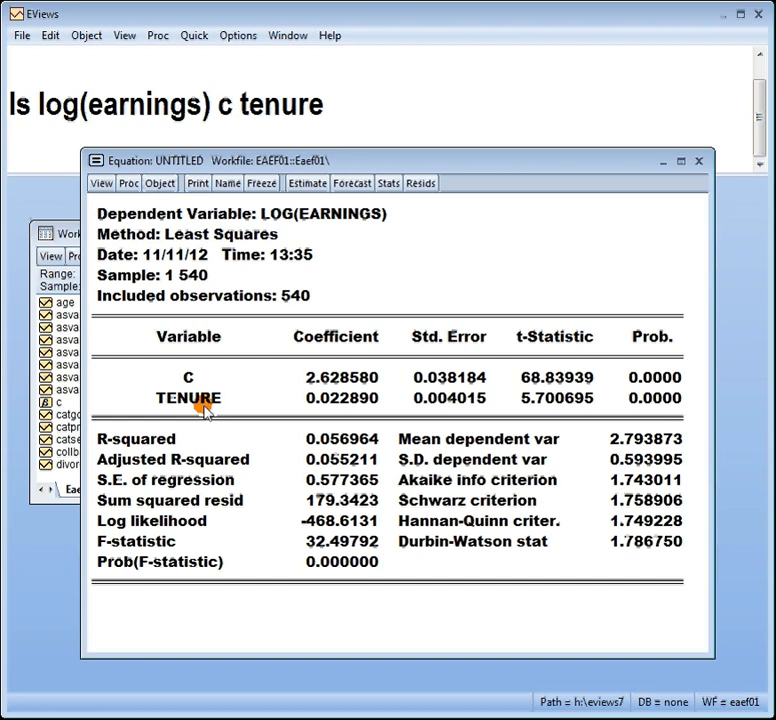
pyautogui.moveTo(336, 228)
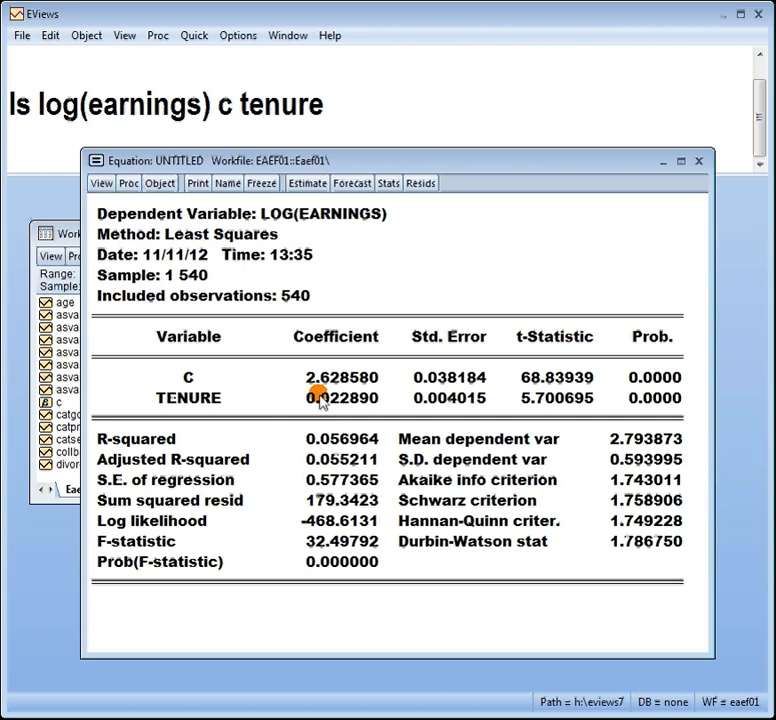
pyautogui.moveTo(322, 403)
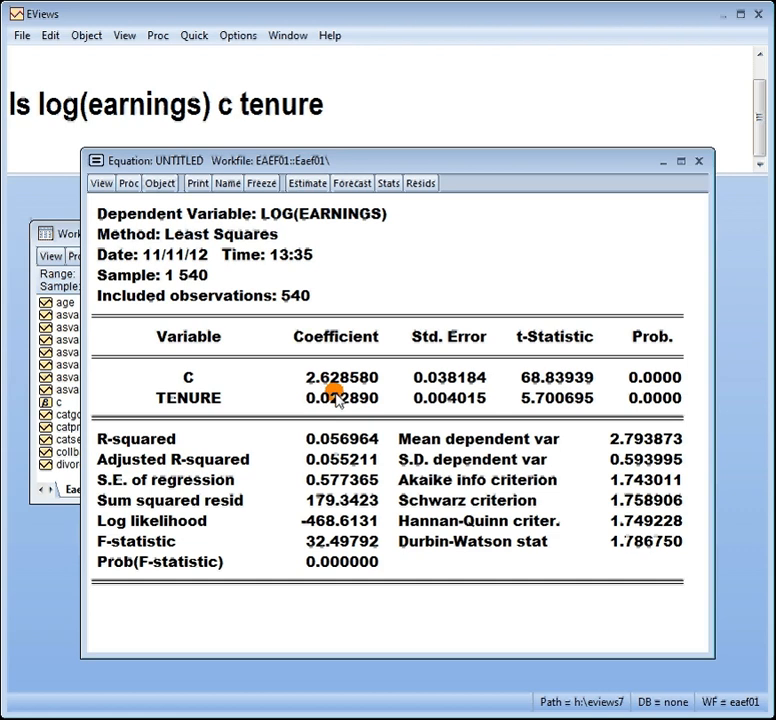
pyautogui.moveTo(338, 404)
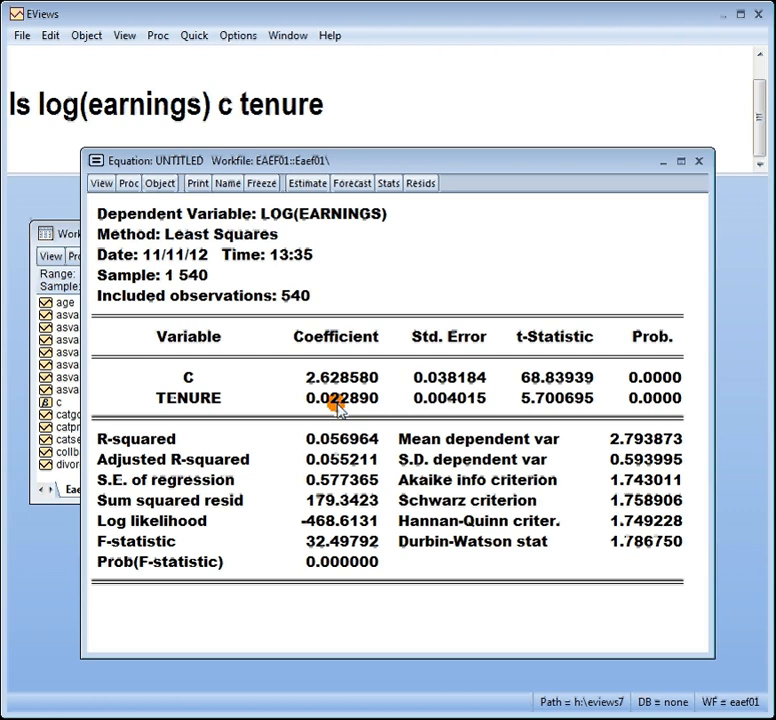
pyautogui.moveTo(280, 425)
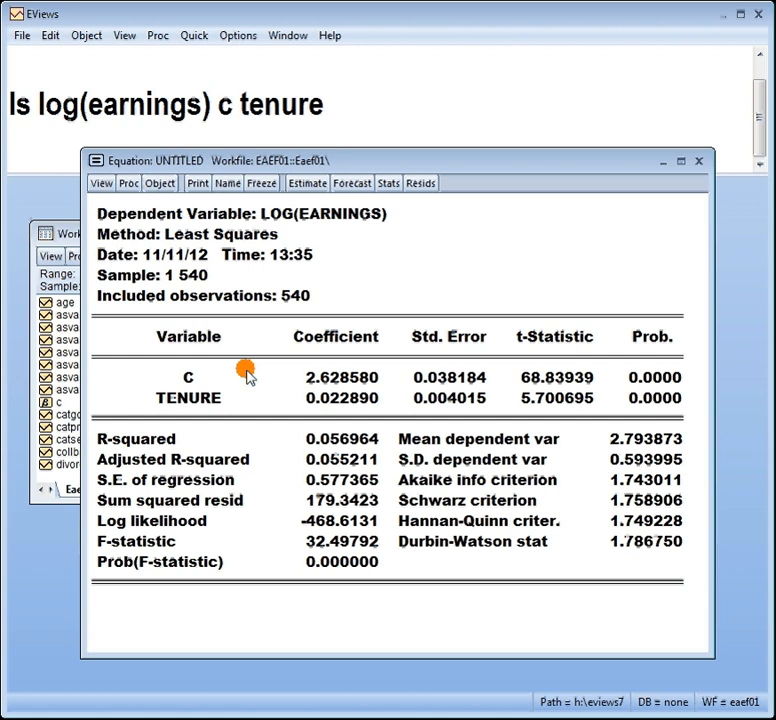
pyautogui.moveTo(335, 388)
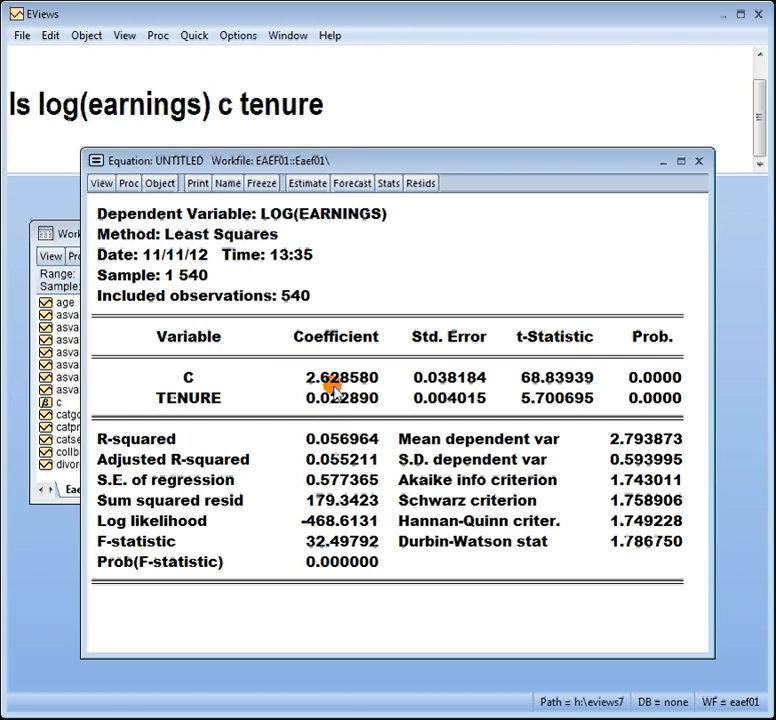
pyautogui.moveTo(210, 398)
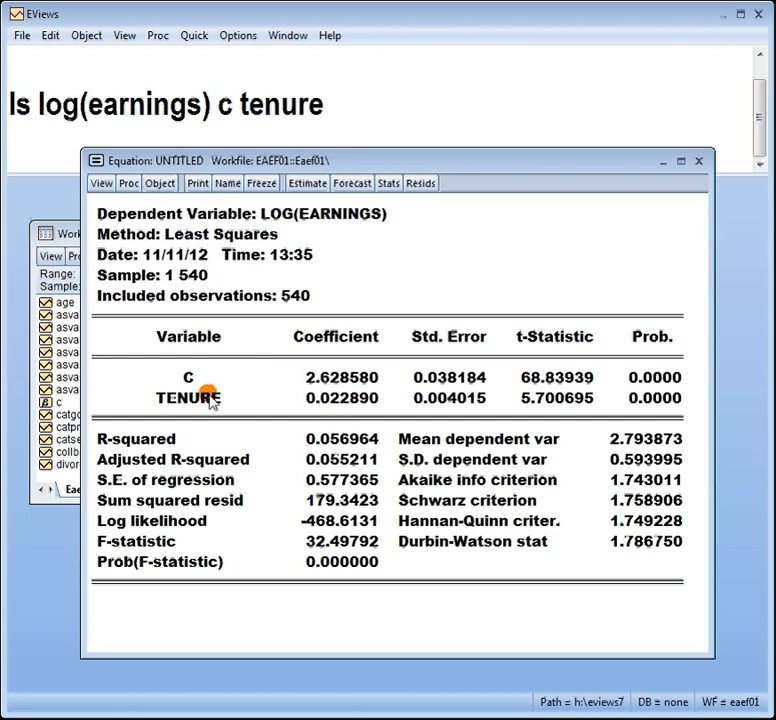
pyautogui.moveTo(325, 405)
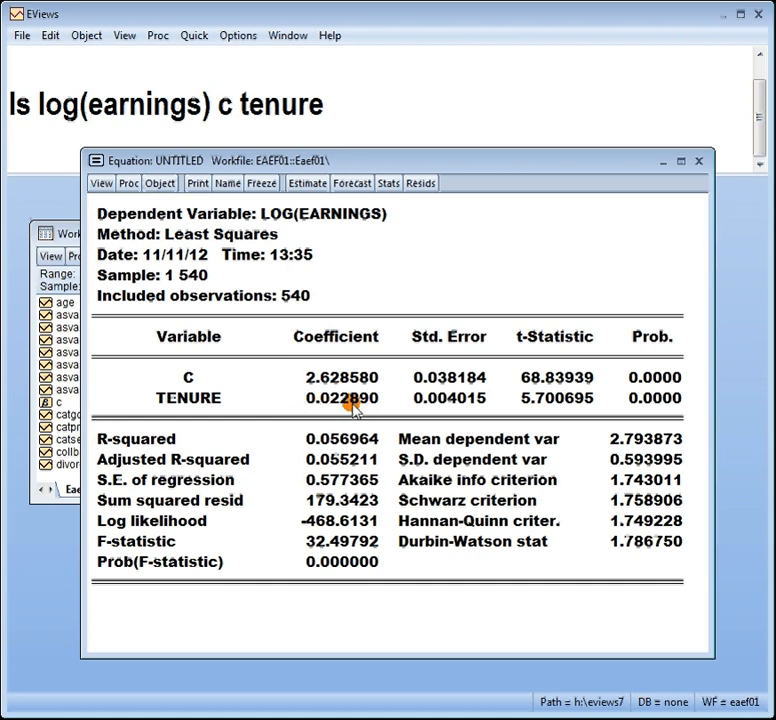
pyautogui.moveTo(308, 385)
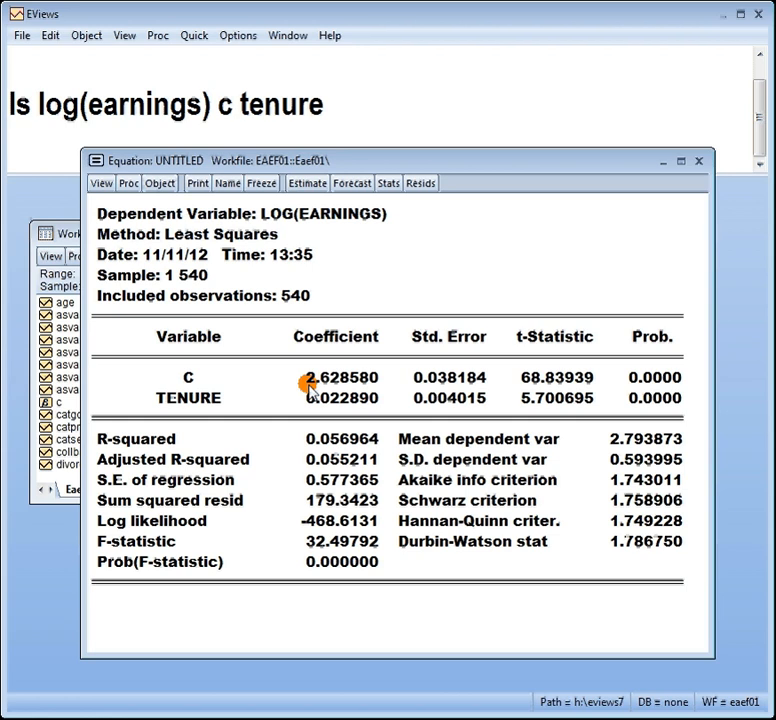
pyautogui.moveTo(303, 402)
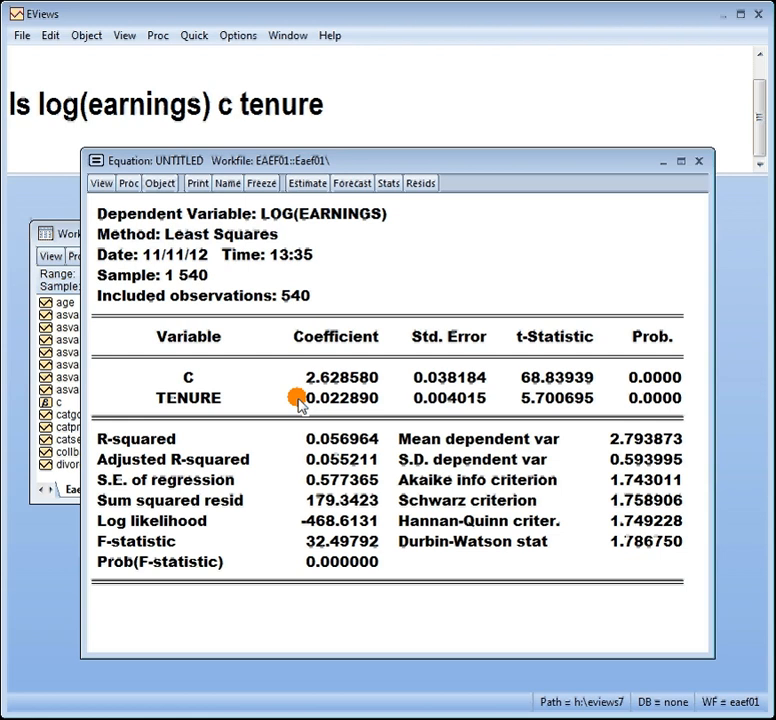
pyautogui.moveTo(210, 403)
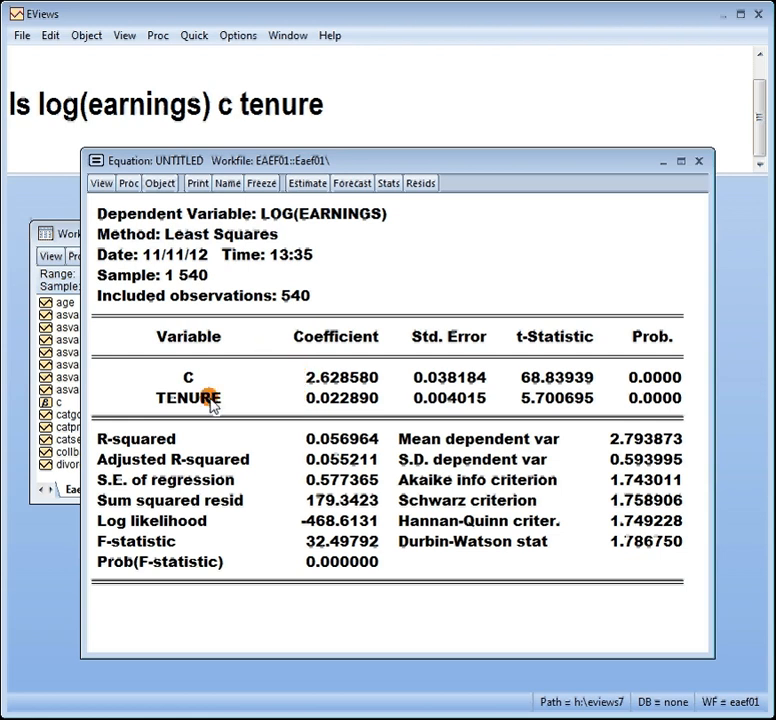
pyautogui.moveTo(305, 402)
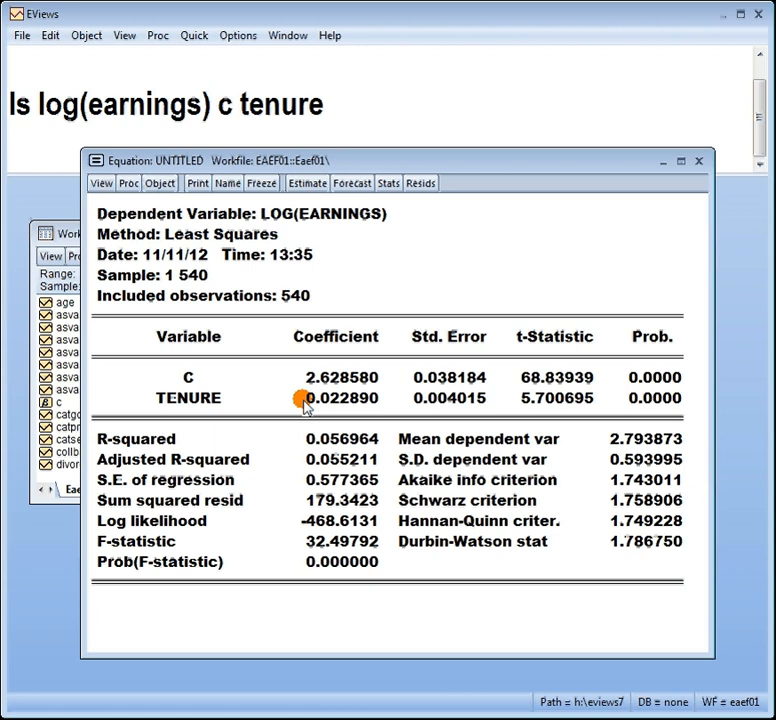
pyautogui.moveTo(305, 210)
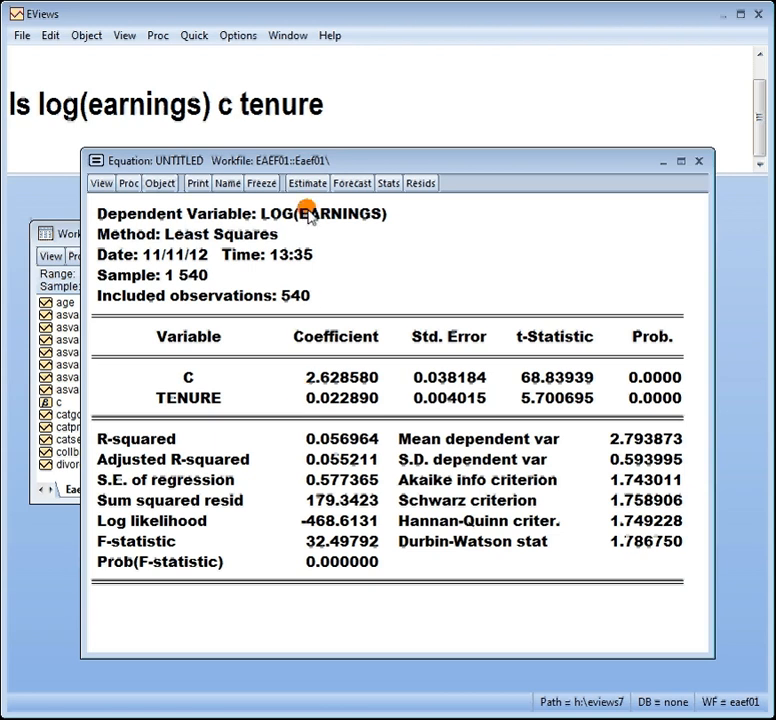
pyautogui.moveTo(293, 400)
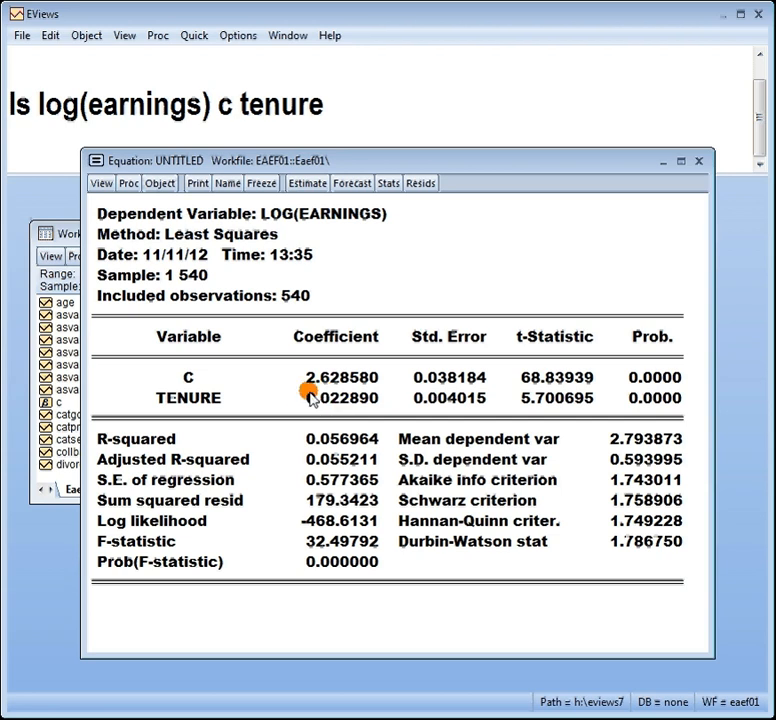
pyautogui.moveTo(324, 405)
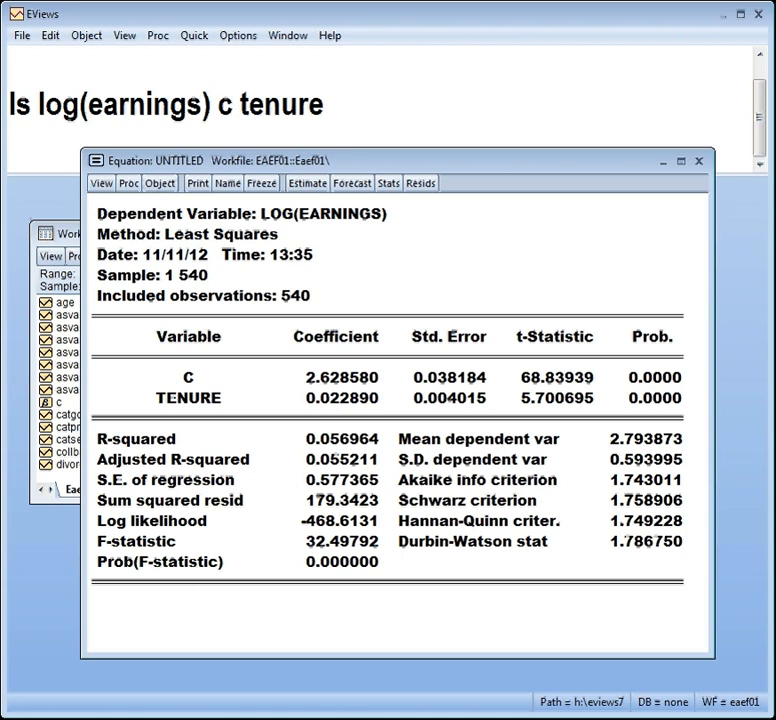
# - Bring the R console in front of the tenure regression output
pyautogui.click(255, 319)
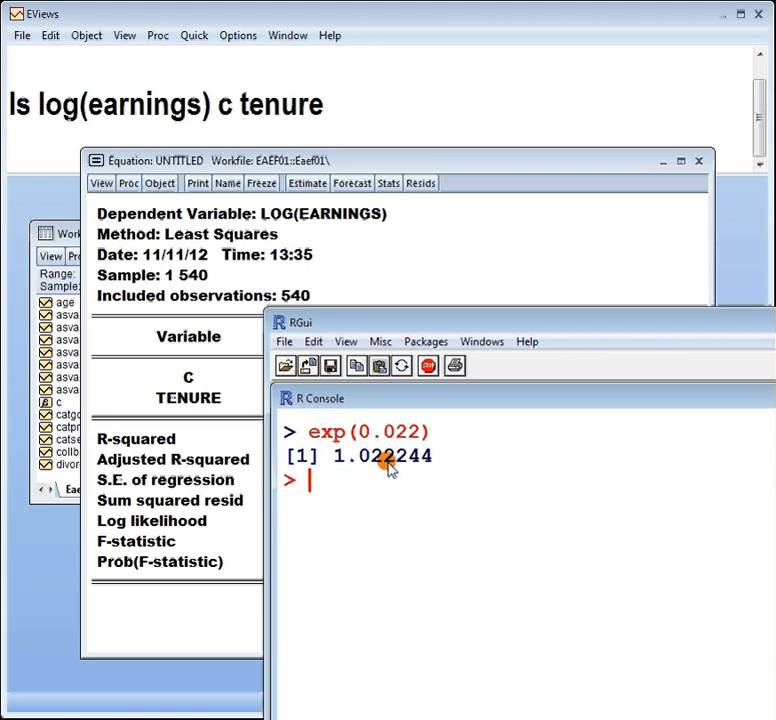
pyautogui.moveTo(365, 463)
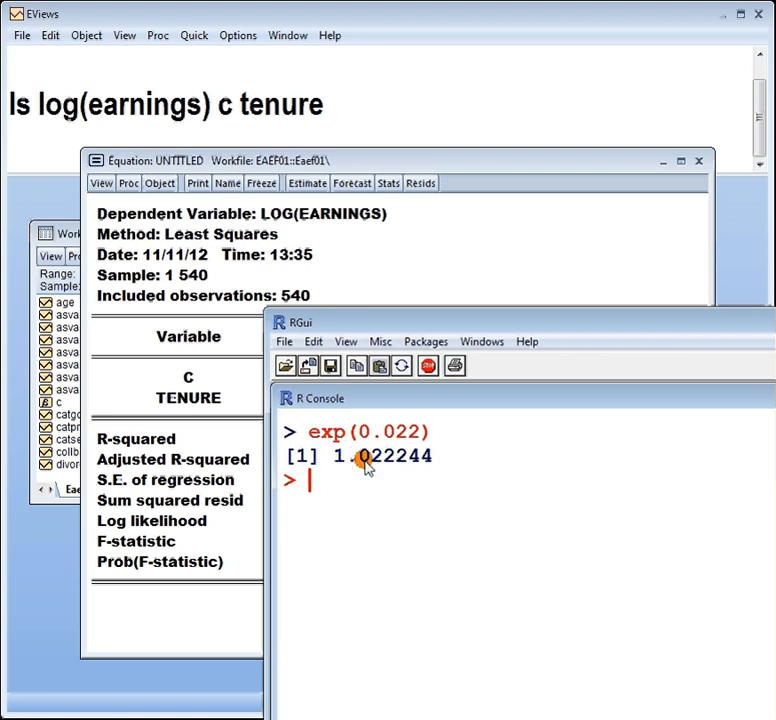
pyautogui.moveTo(333, 461)
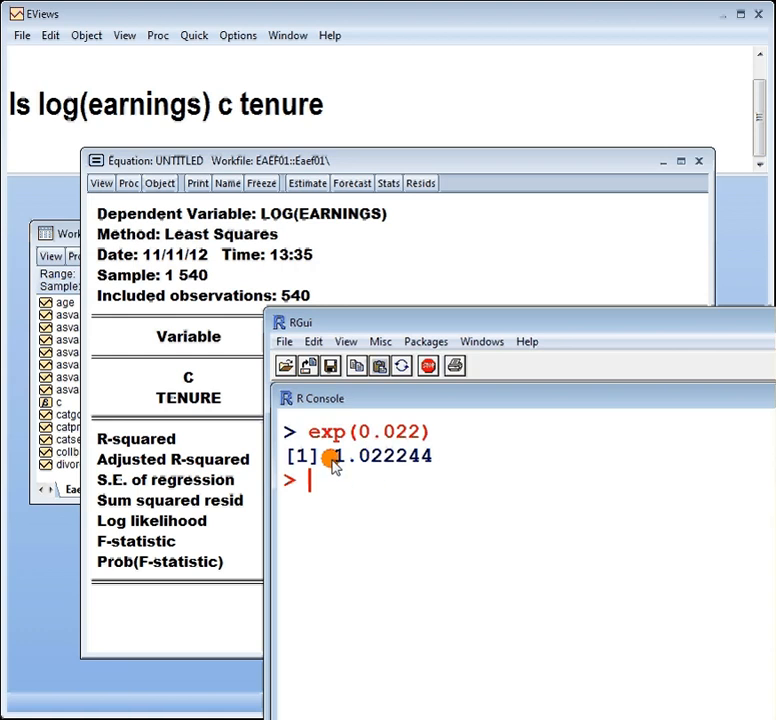
# - Evaluate (1.022-1)*100 in the R console to get the 2.2 percent effect
pyautogui.write('(')
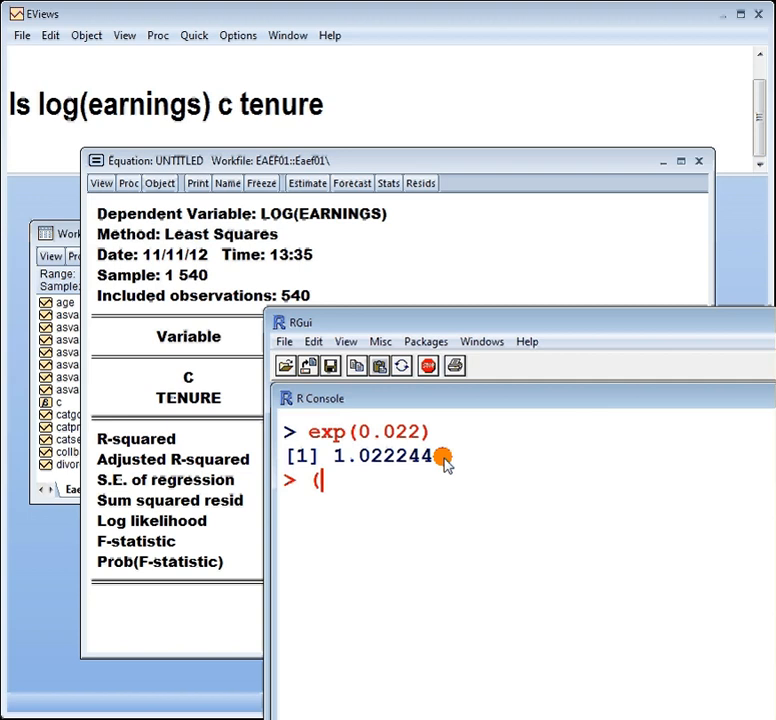
pyautogui.write('1.022')
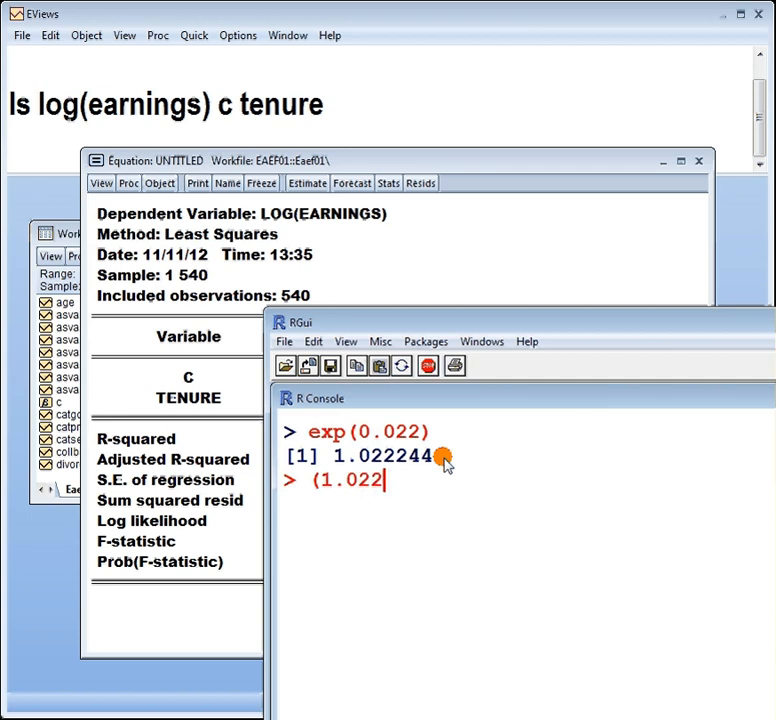
pyautogui.write('-1)')
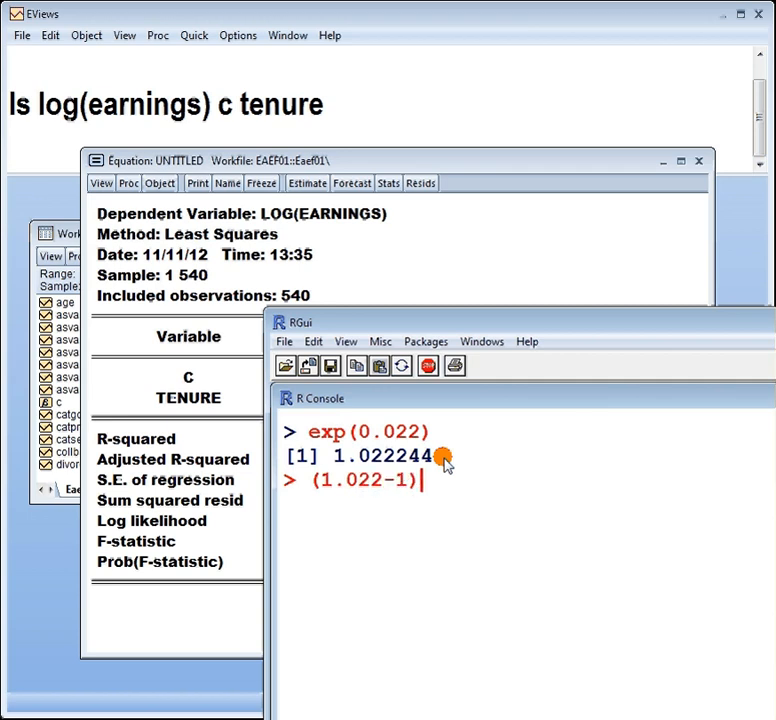
pyautogui.write('*100')
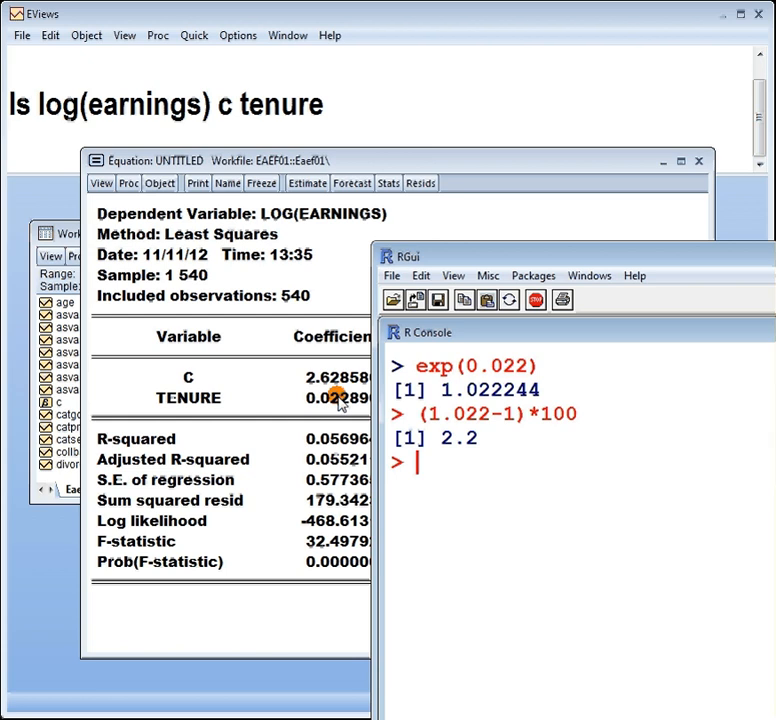
pyautogui.moveTo(308, 398)
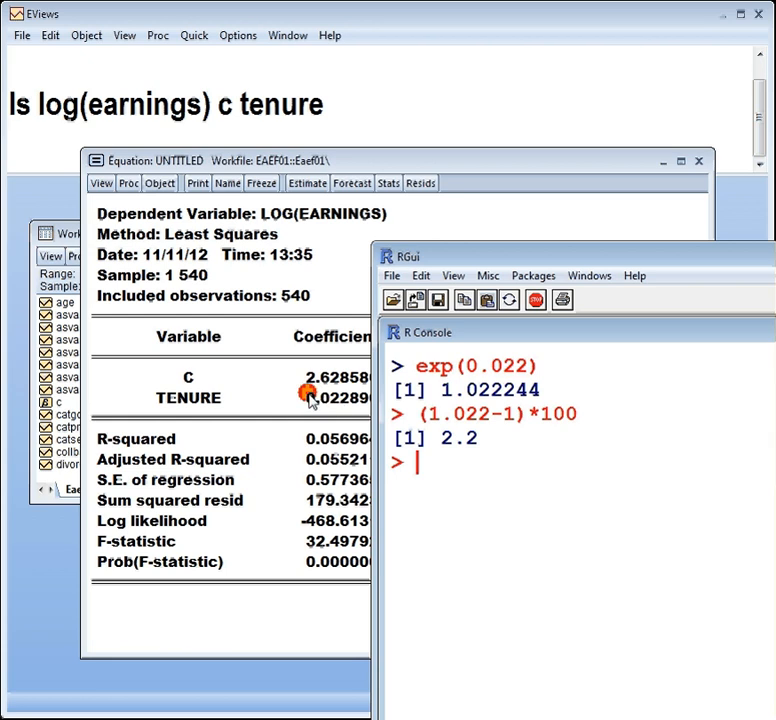
pyautogui.moveTo(330, 405)
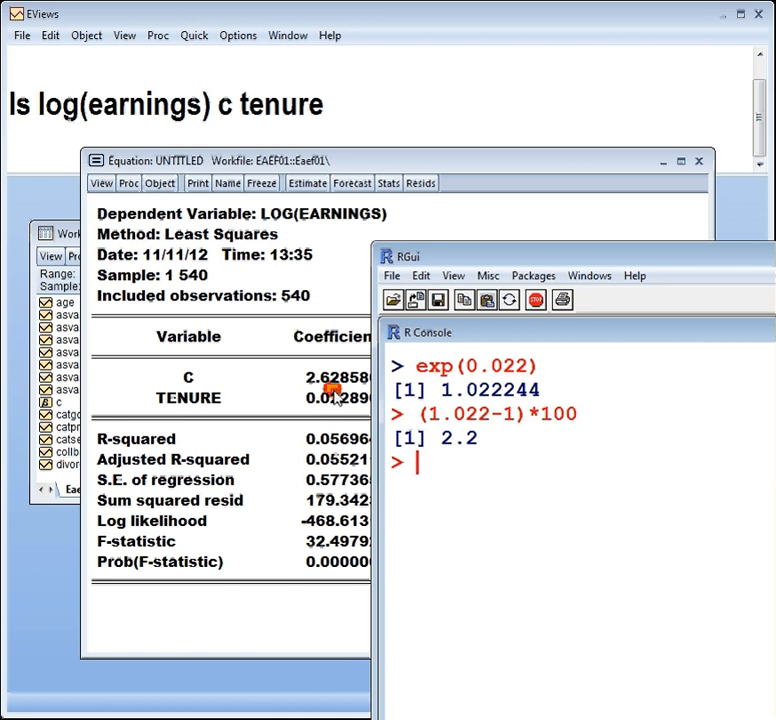
pyautogui.moveTo(325, 400)
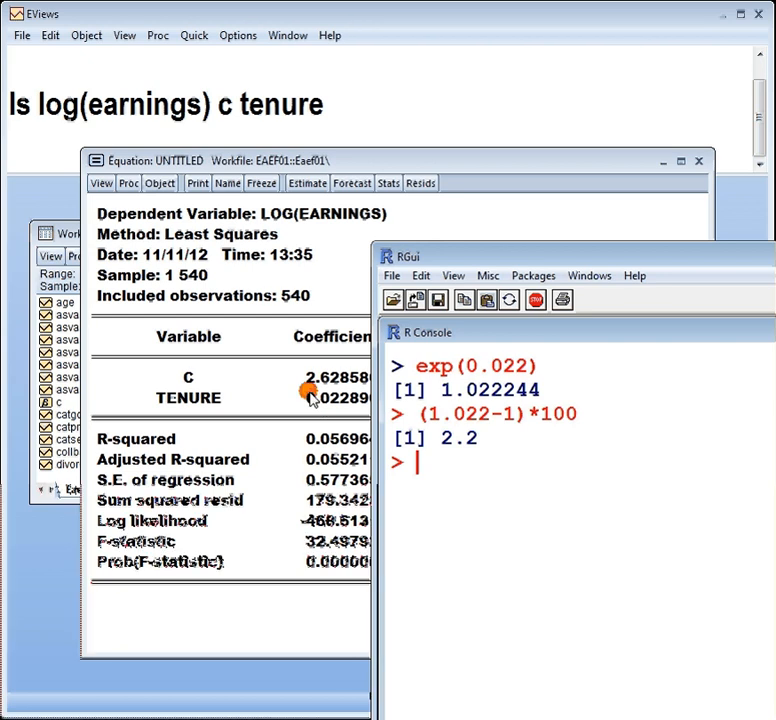
# - Evaluate exp(0.5) in the R console, returning 1.648721
pyautogui.write('exp(0.5)')
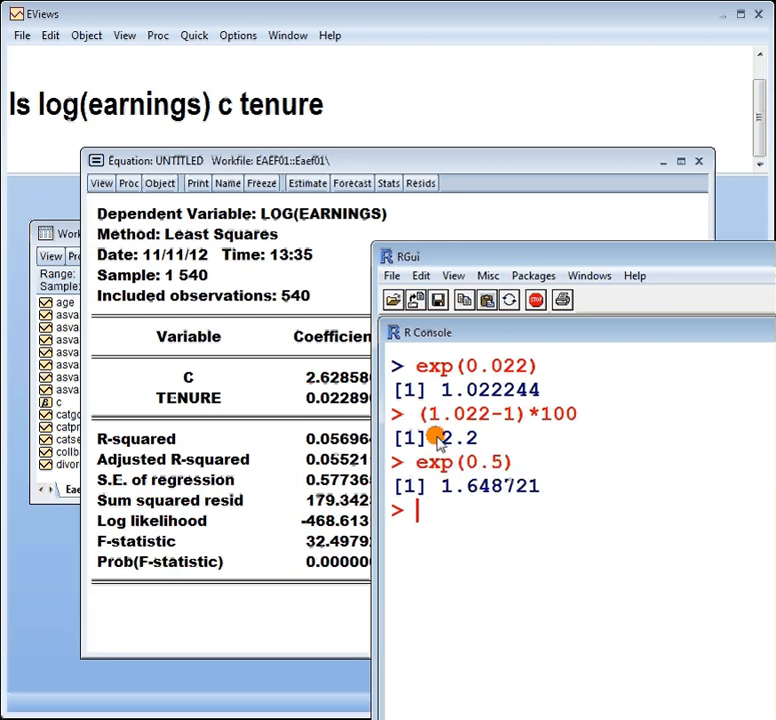
pyautogui.moveTo(320, 400)
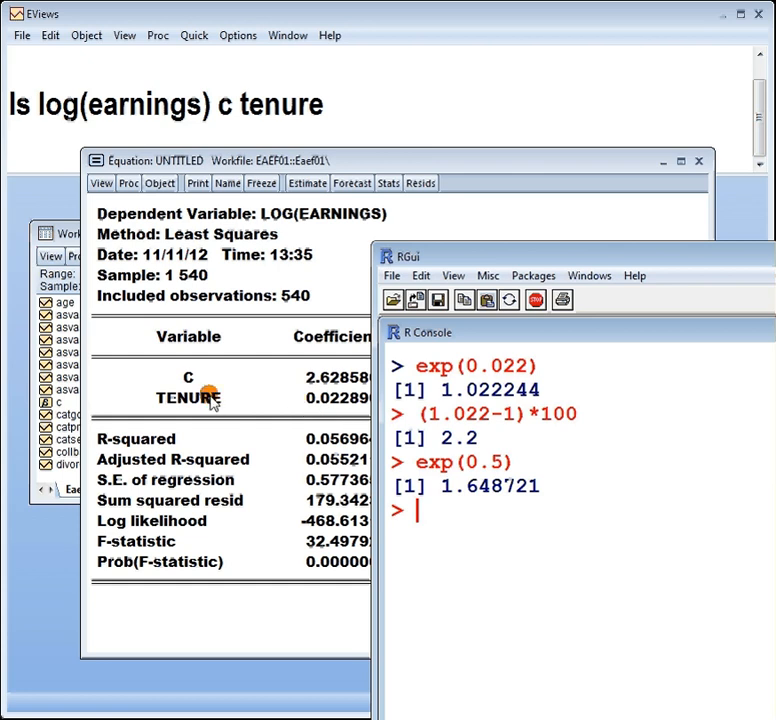
pyautogui.moveTo(345, 398)
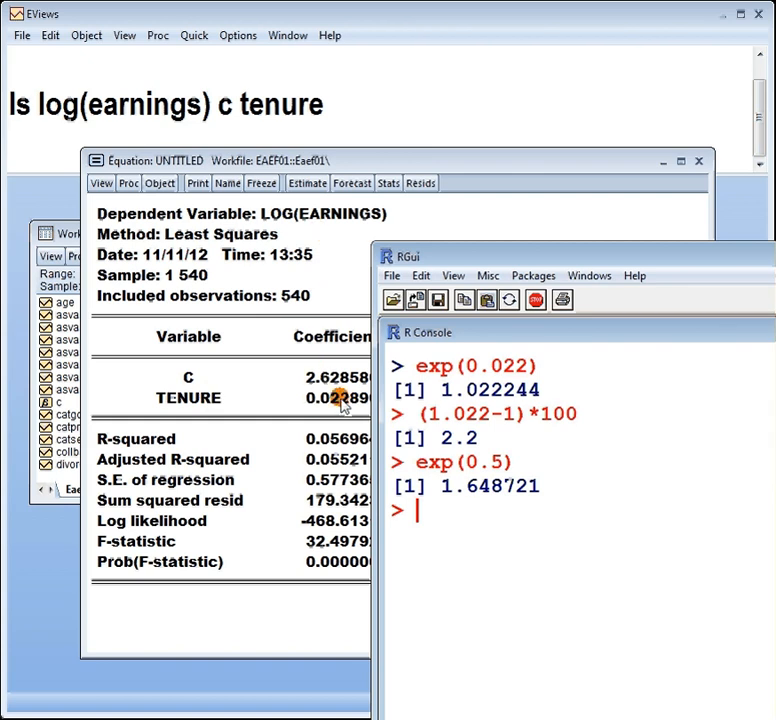
pyautogui.moveTo(342, 405)
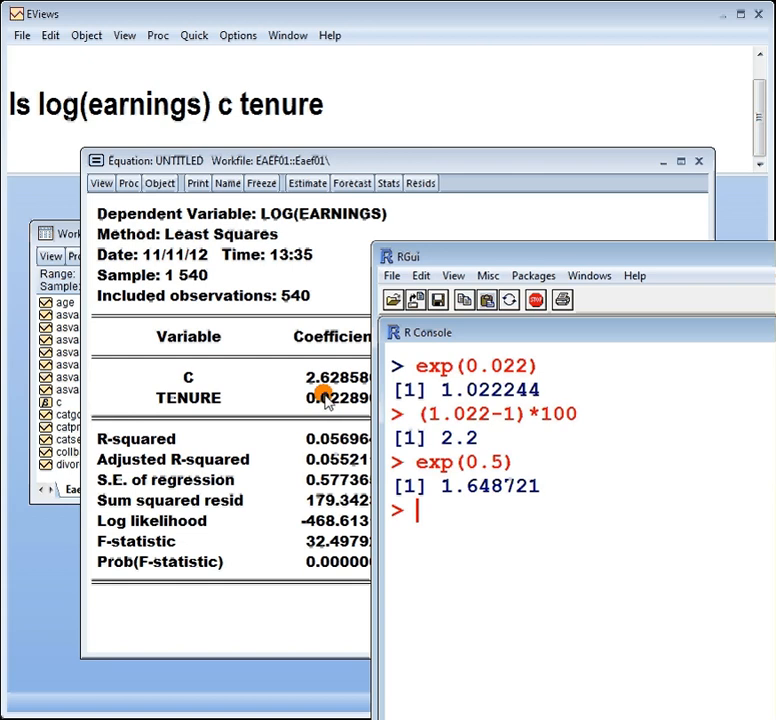
pyautogui.moveTo(357, 432)
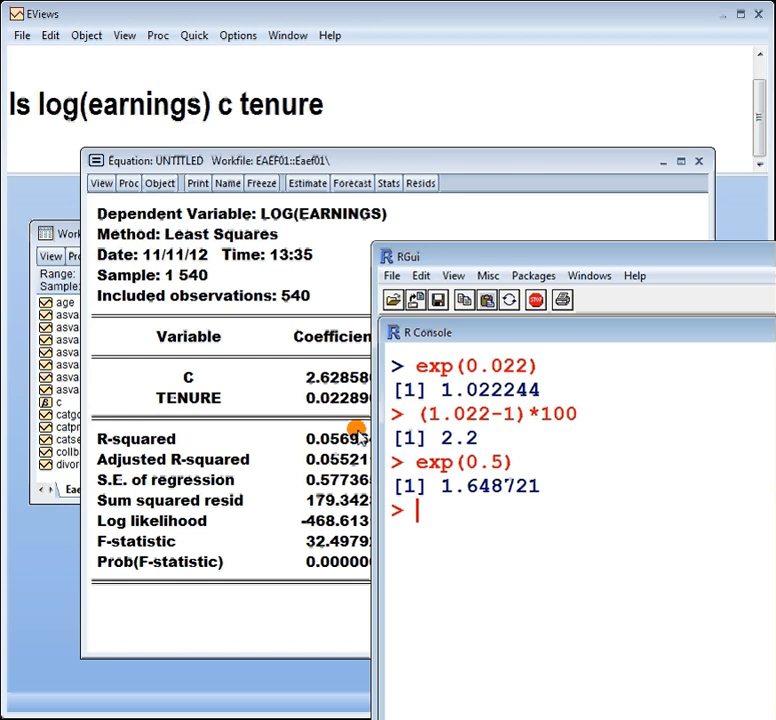
pyautogui.moveTo(470, 495)
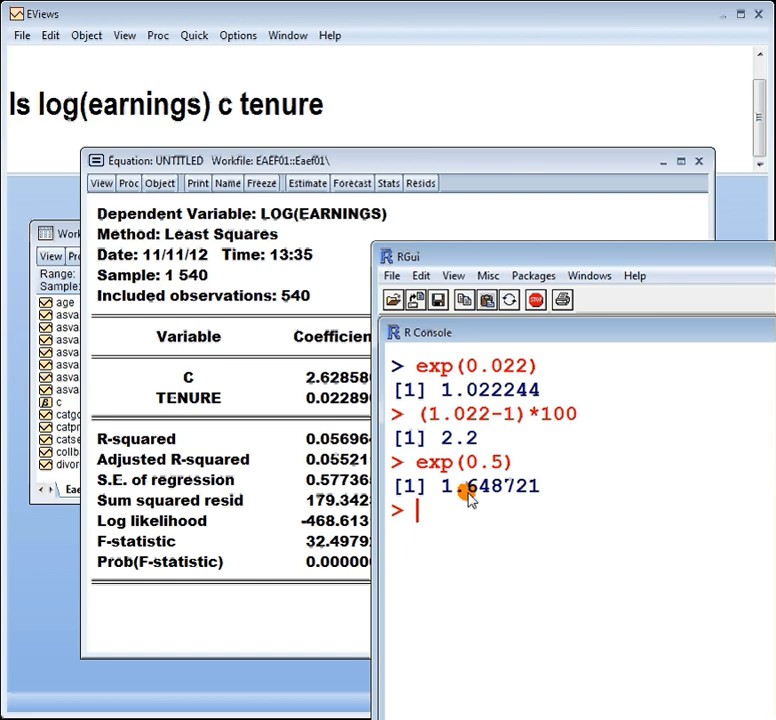
pyautogui.moveTo(488, 476)
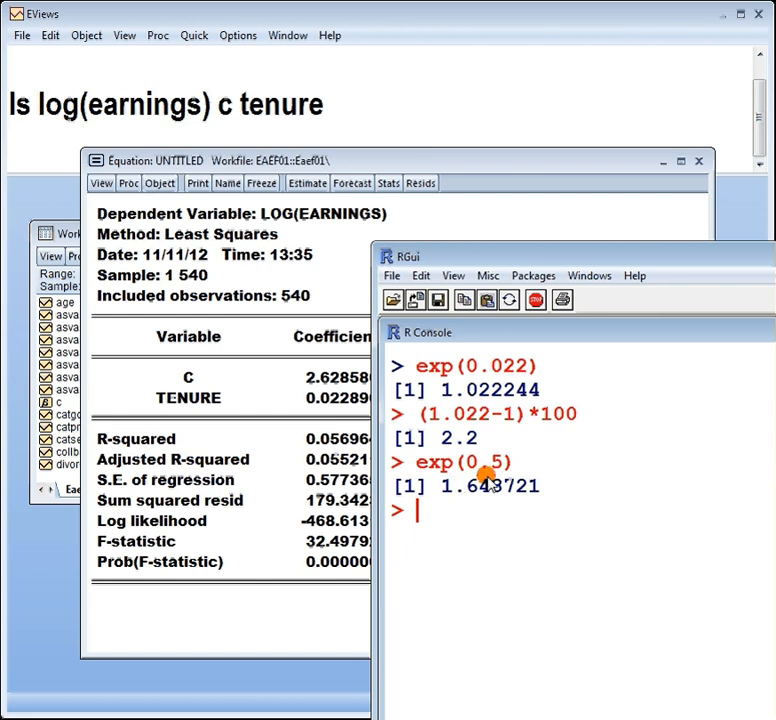
pyautogui.moveTo(470, 495)
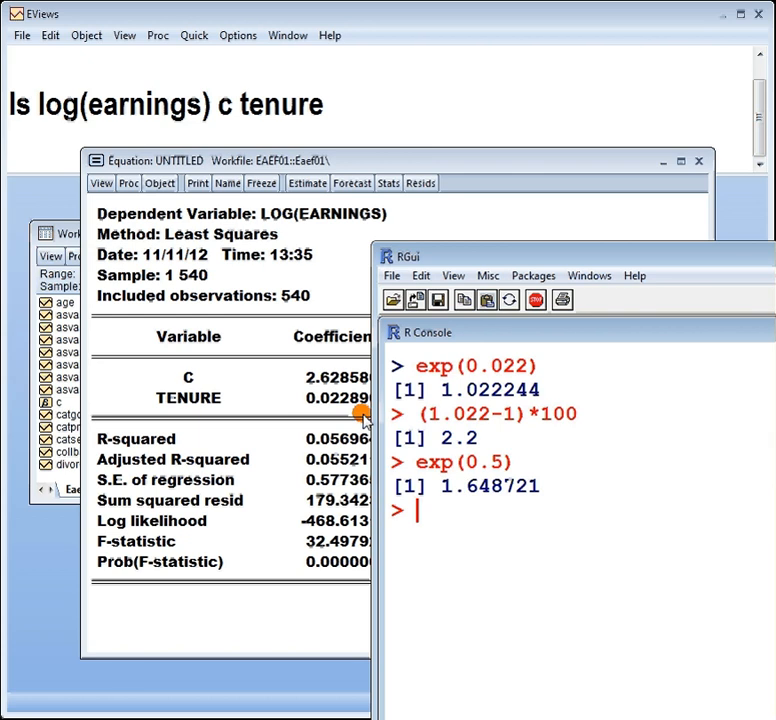
pyautogui.moveTo(265, 285)
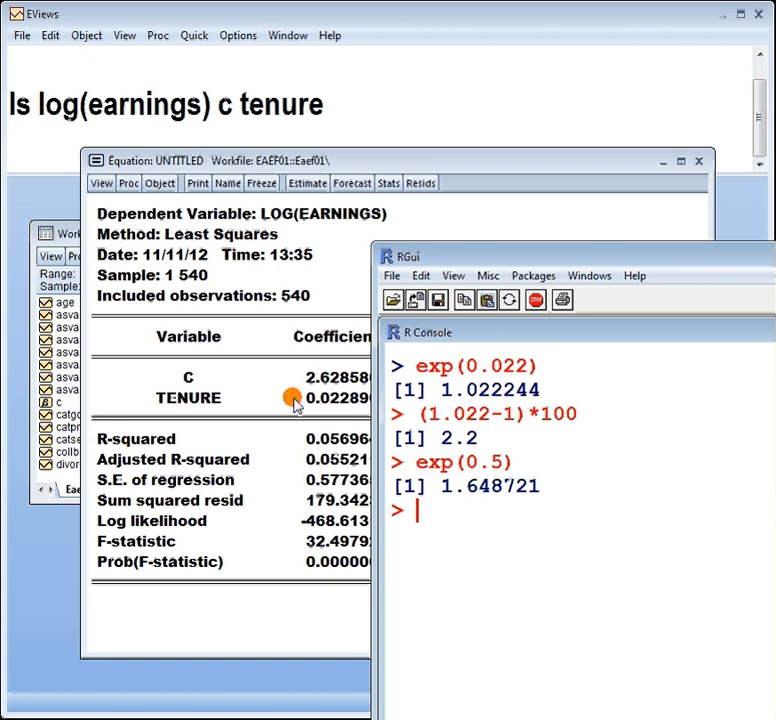
pyautogui.moveTo(515, 495)
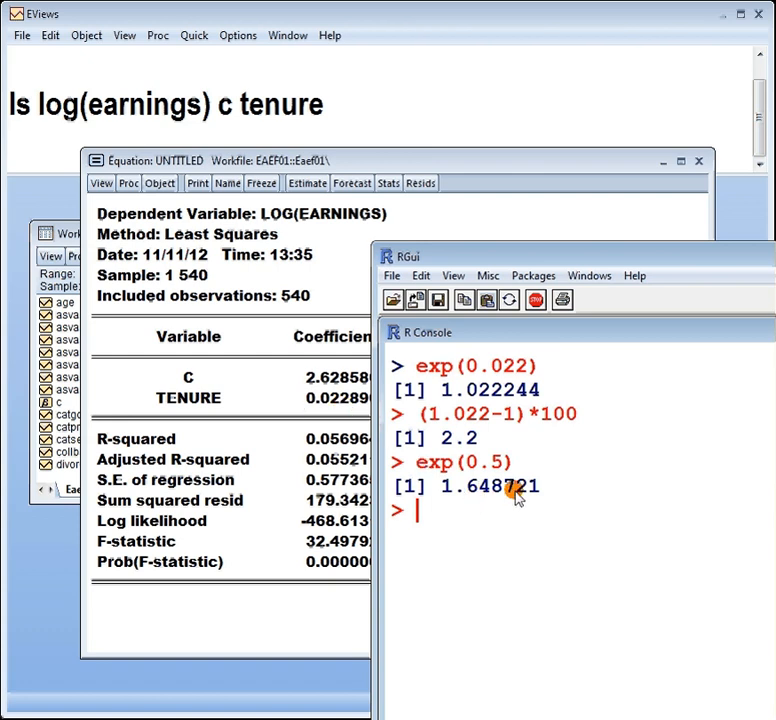
pyautogui.moveTo(475, 490)
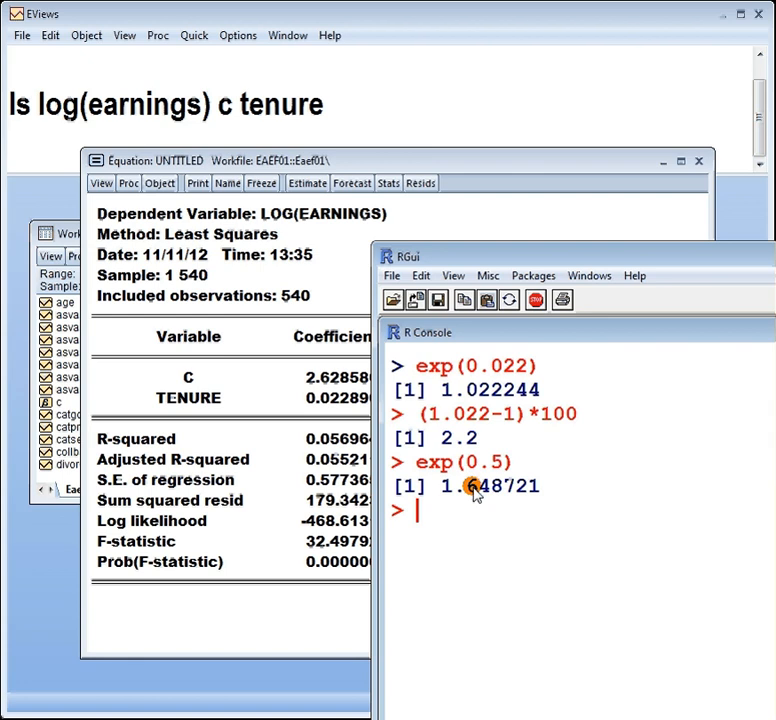
pyautogui.moveTo(315, 395)
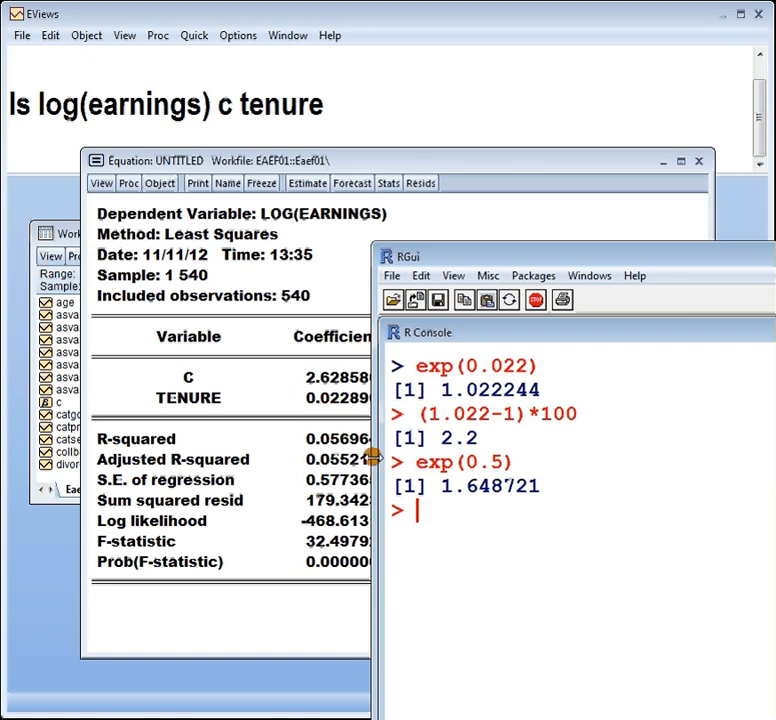
pyautogui.moveTo(460, 470)
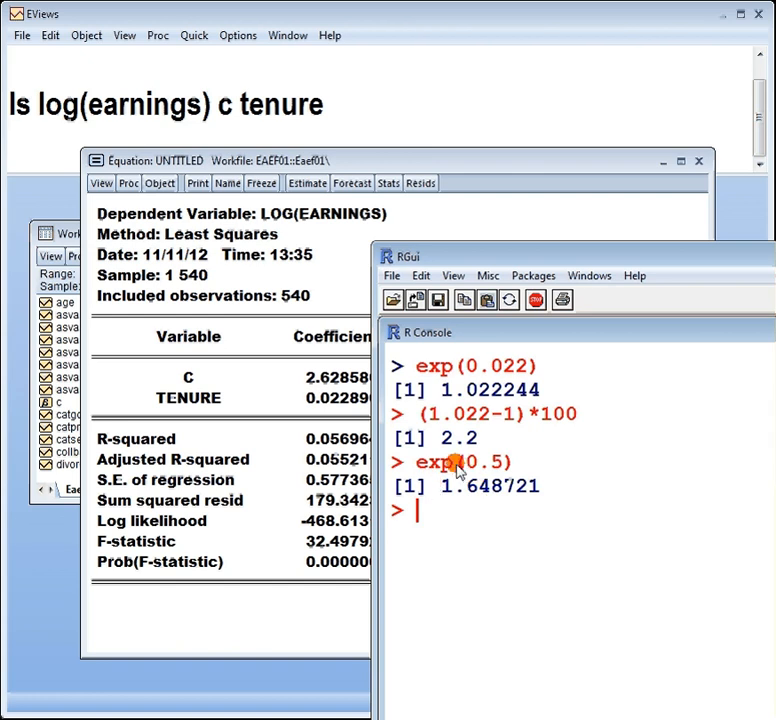